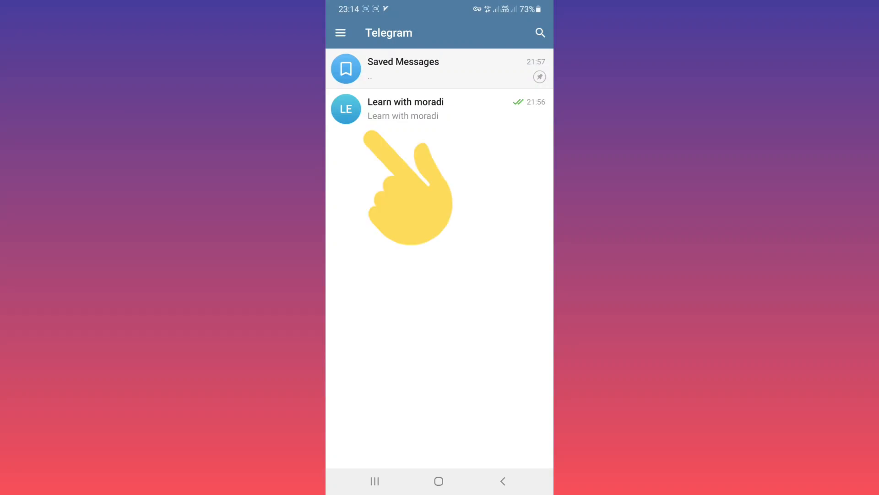
- Enter the Learn with moradi channel and view its info page
click(406, 109)
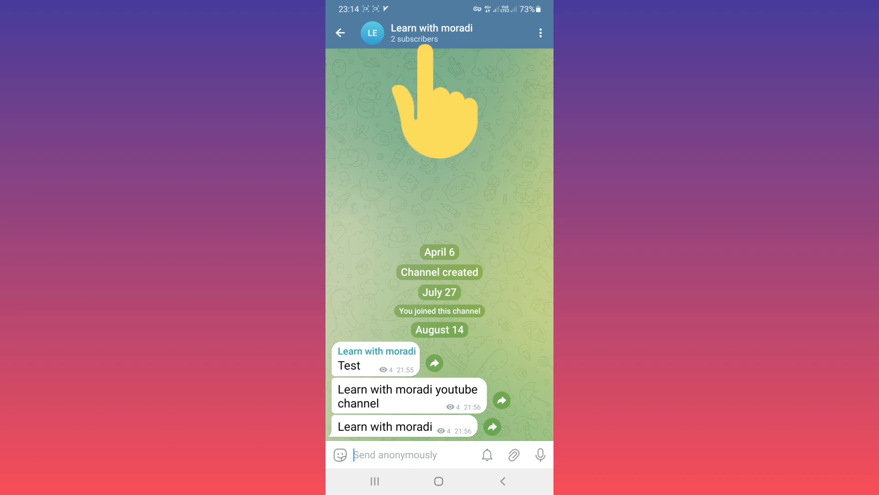
click(432, 33)
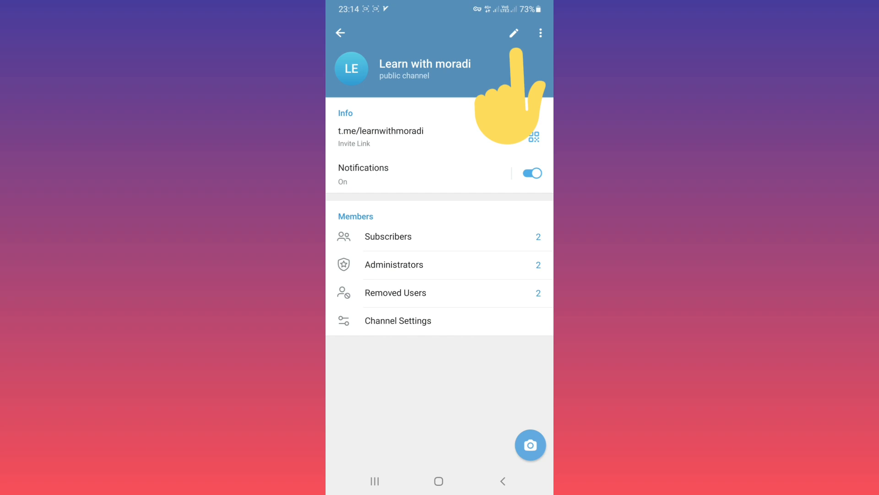
- Enable paid Star reactions in the channel's Reactions settings and save the edits
click(513, 33)
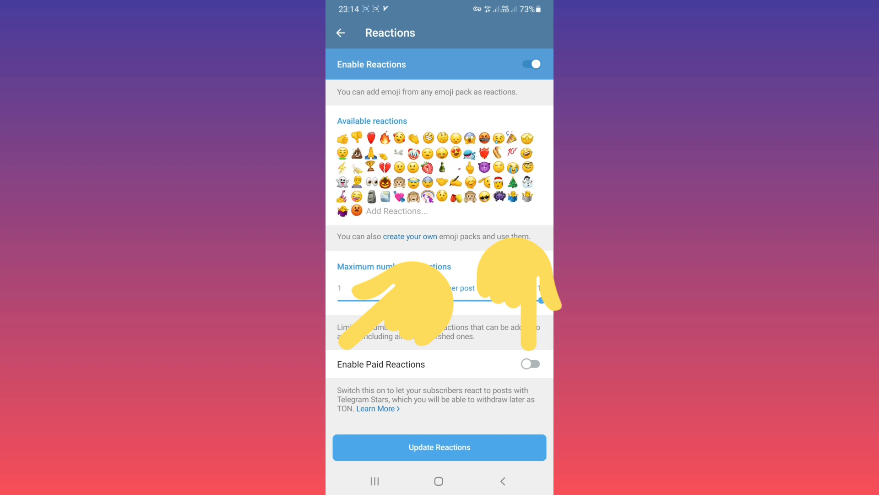
click(529, 363)
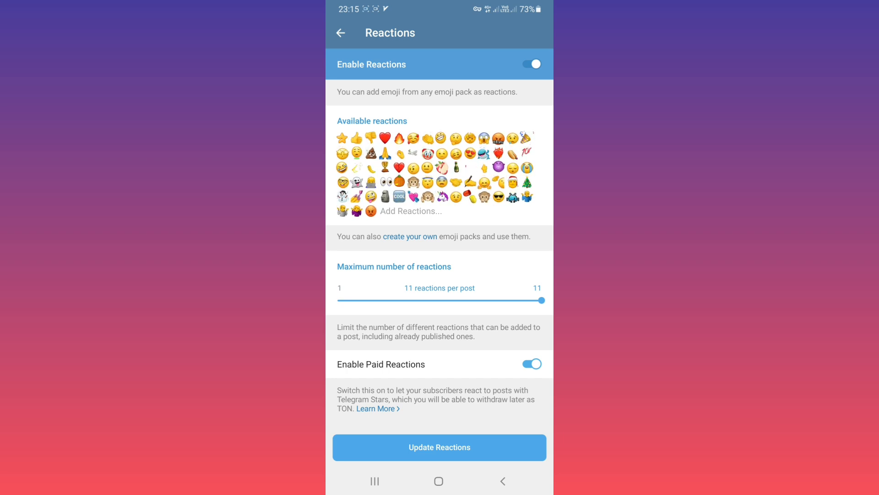
click(438, 447)
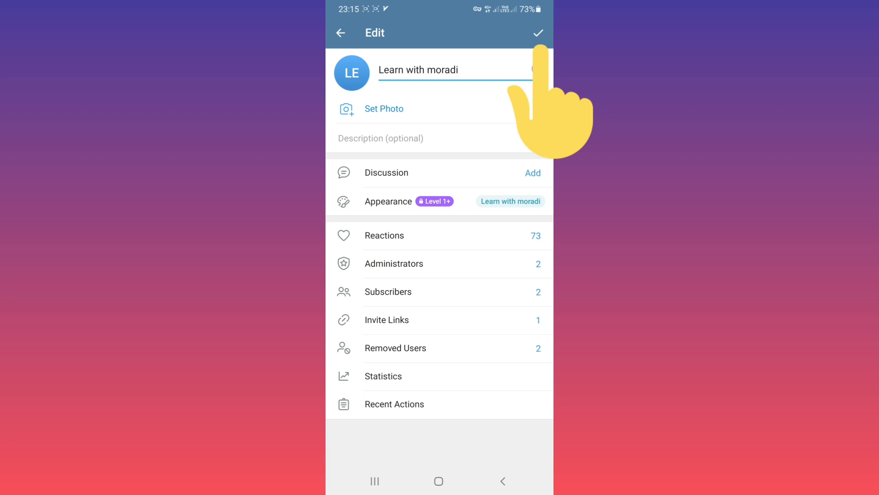
click(537, 33)
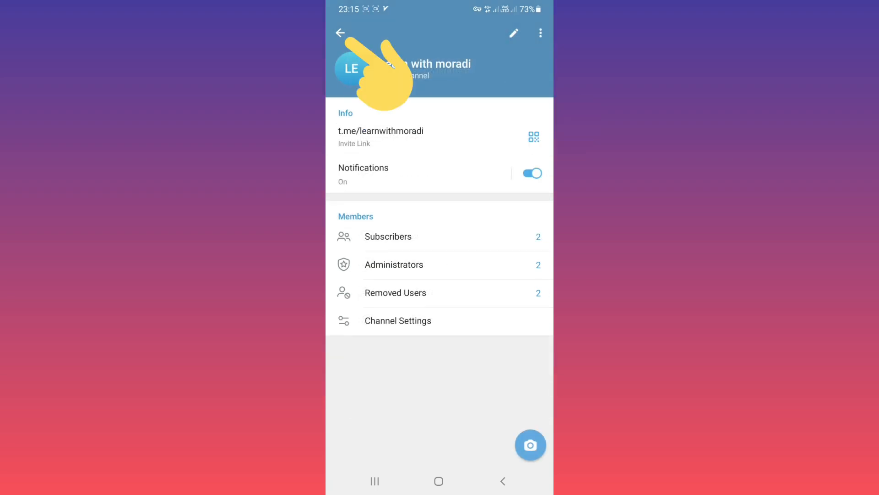
- Return to the channel posts and choose the star reaction on a post
click(341, 33)
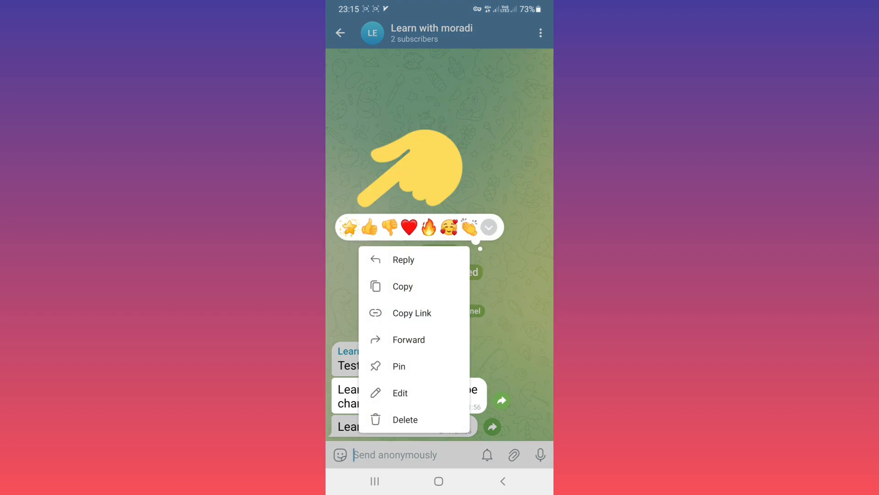
click(349, 228)
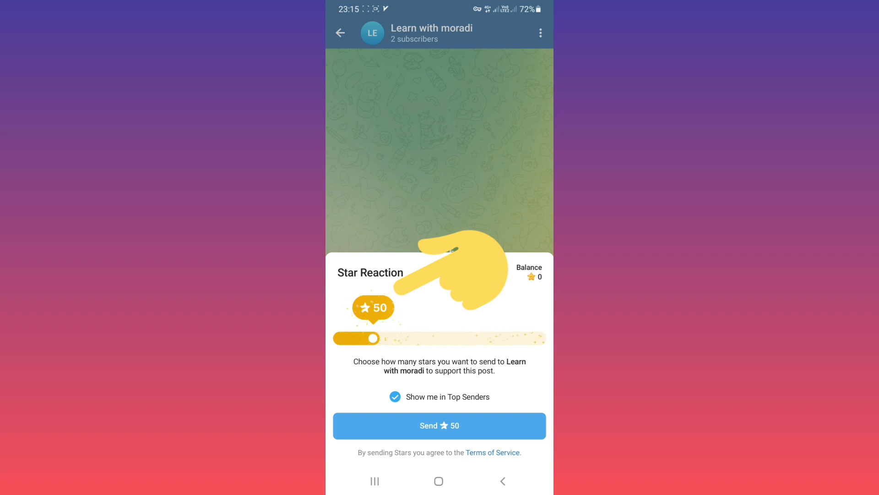
- Adjust the star amount to 36 and send it, bringing up the Stars purchase sheet
drag(374, 338, 421, 338)
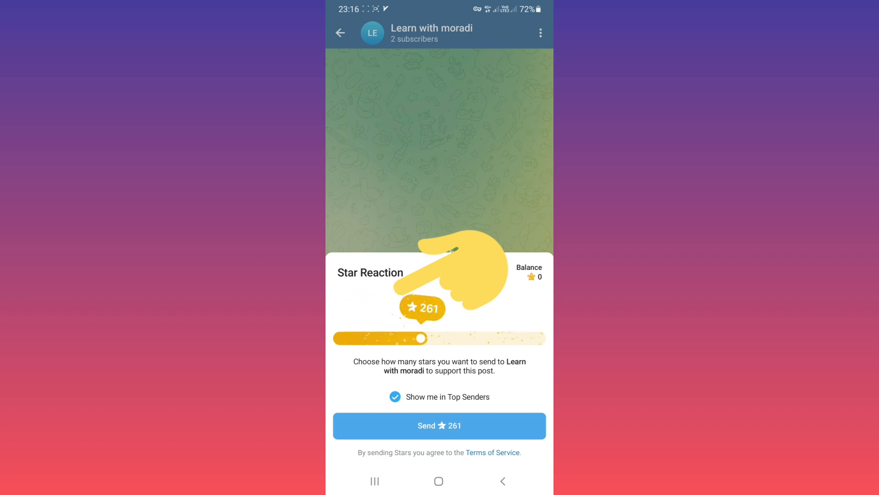
drag(422, 338, 392, 338)
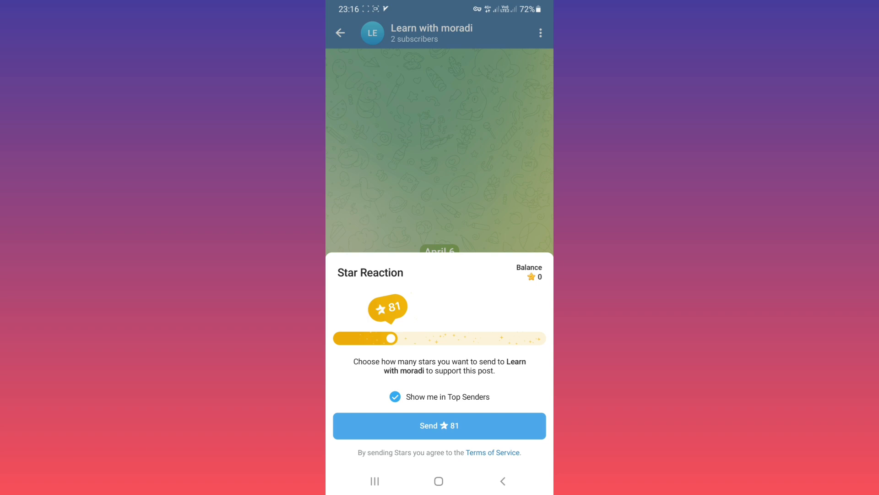
drag(391, 338, 363, 338)
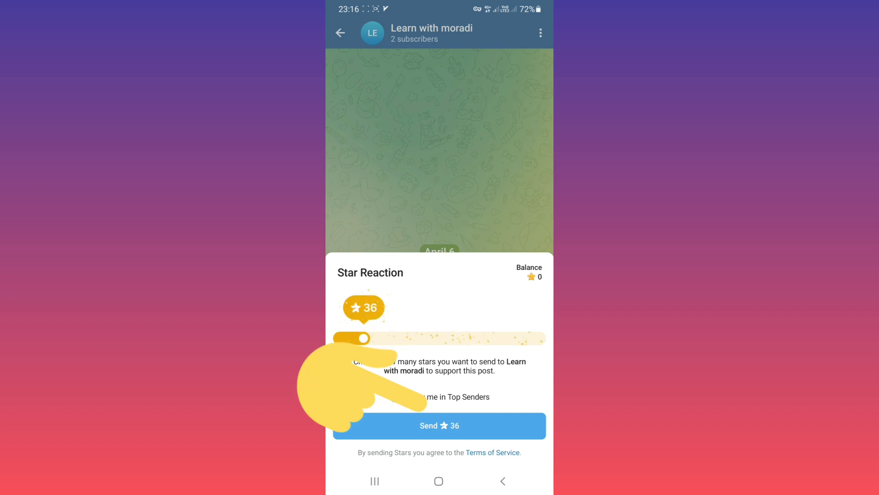
click(438, 424)
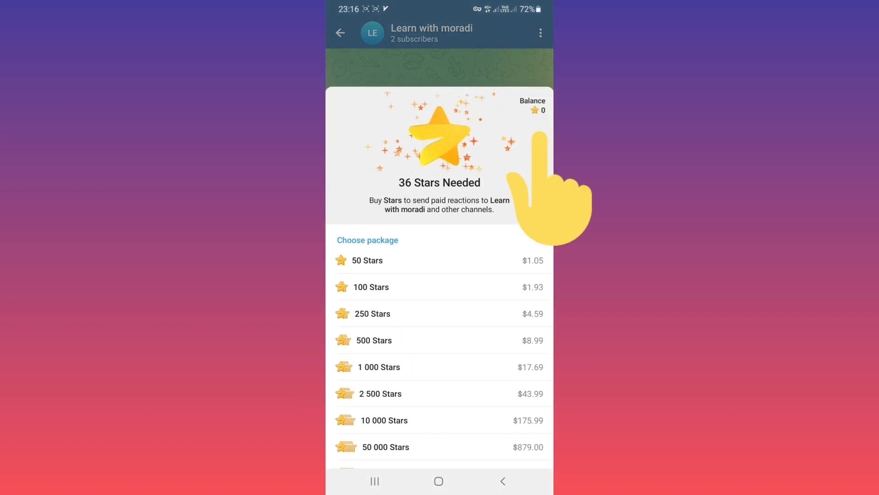